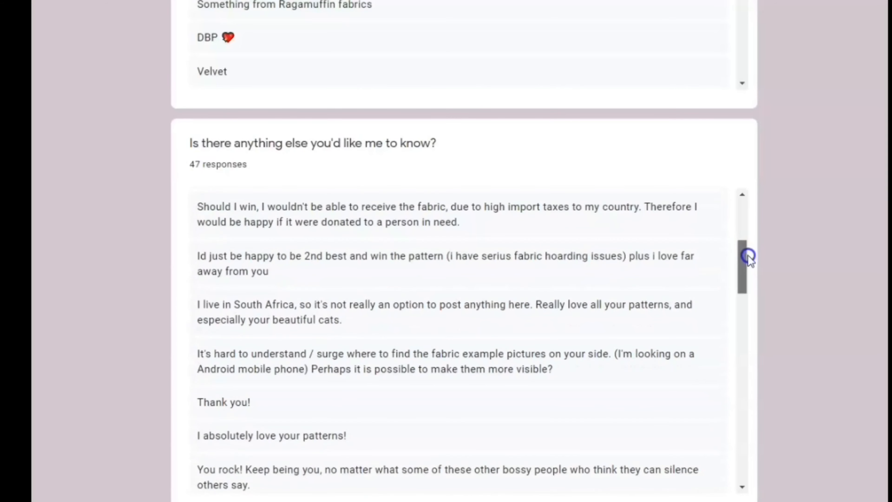
Step: Read down the first half of the 47 'anything else' comment responses
scroll(down, 3)
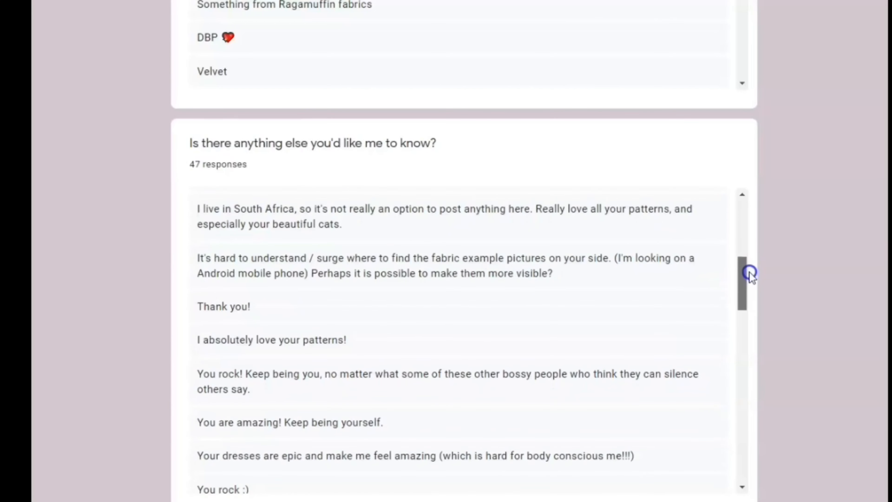
scroll(down, 3)
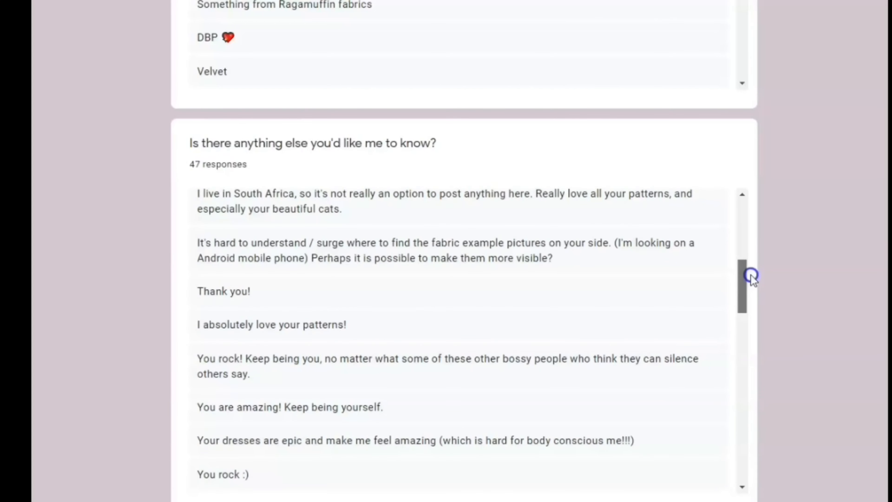
drag(750, 276, 757, 297)
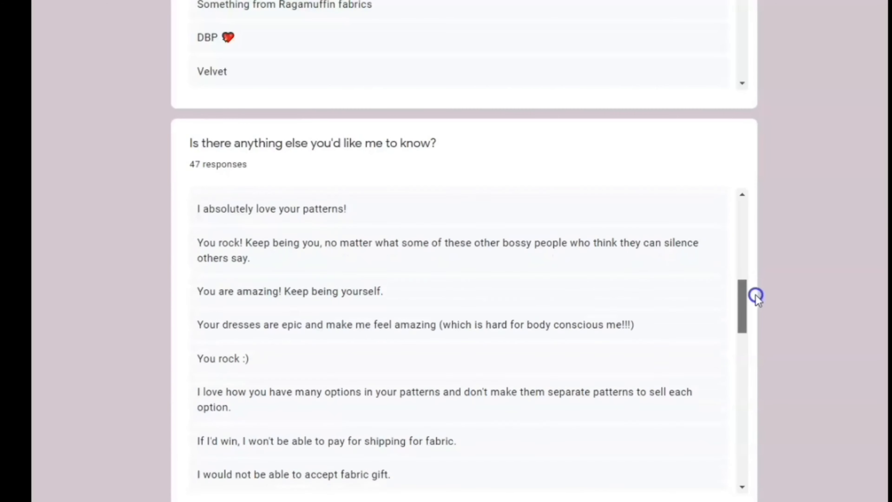
scroll(down, 3)
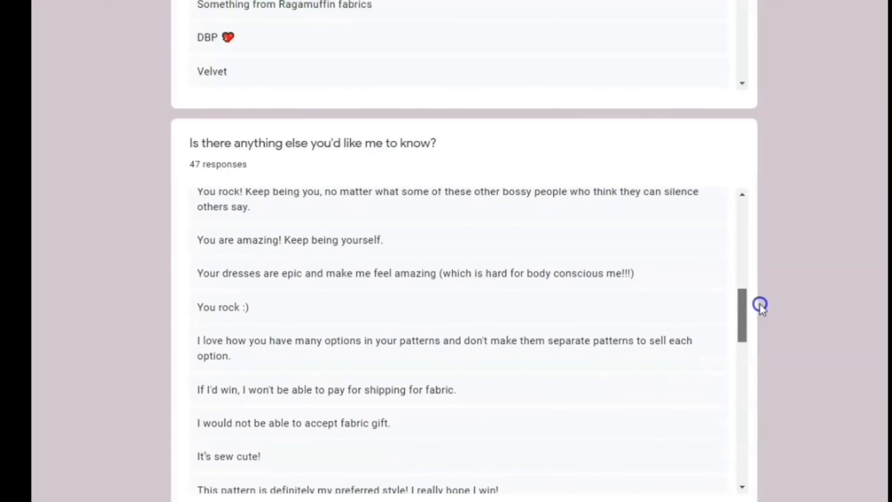
scroll(down, 3)
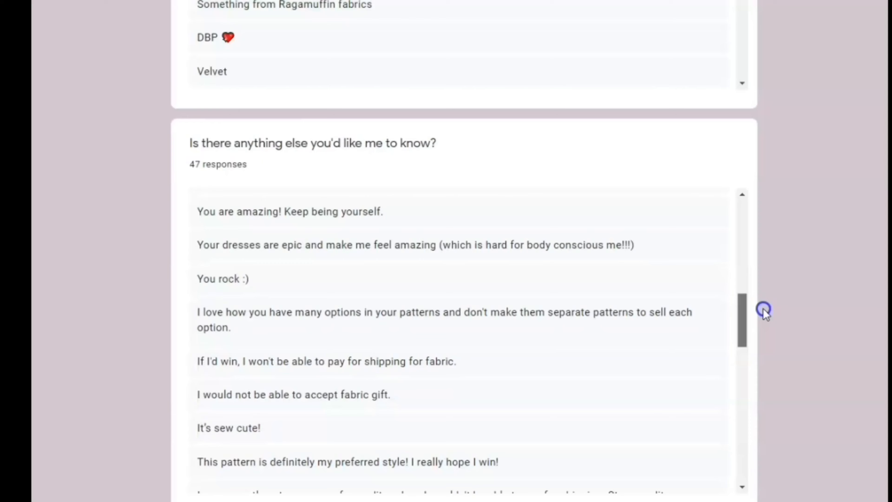
scroll(down, 3)
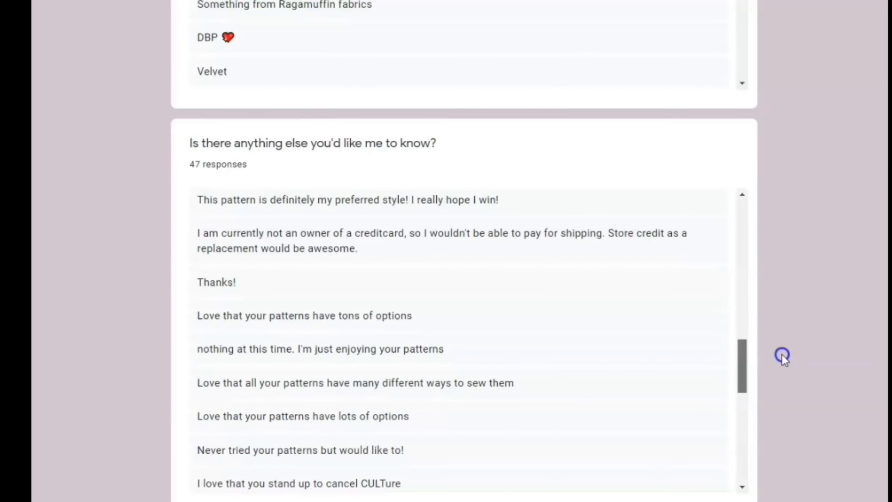
Step: Continue down the comments until the hostile 'Why are you still around?' response appears
scroll(down, 3)
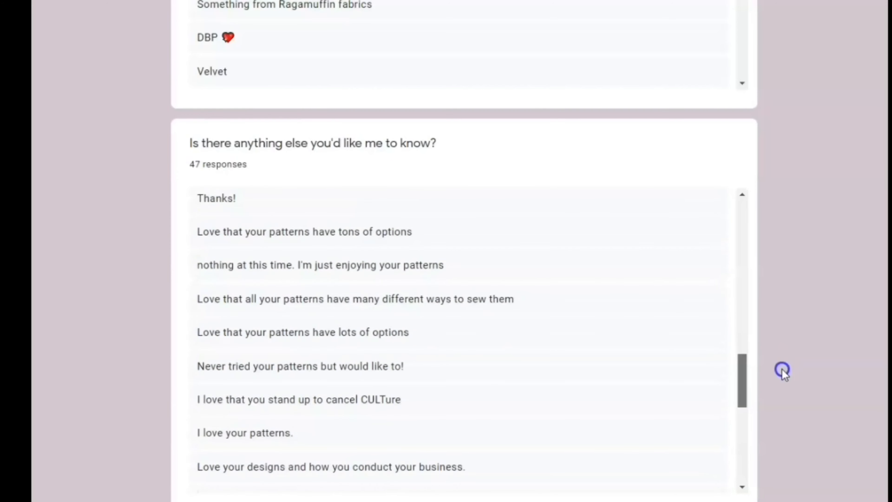
scroll(down, 3)
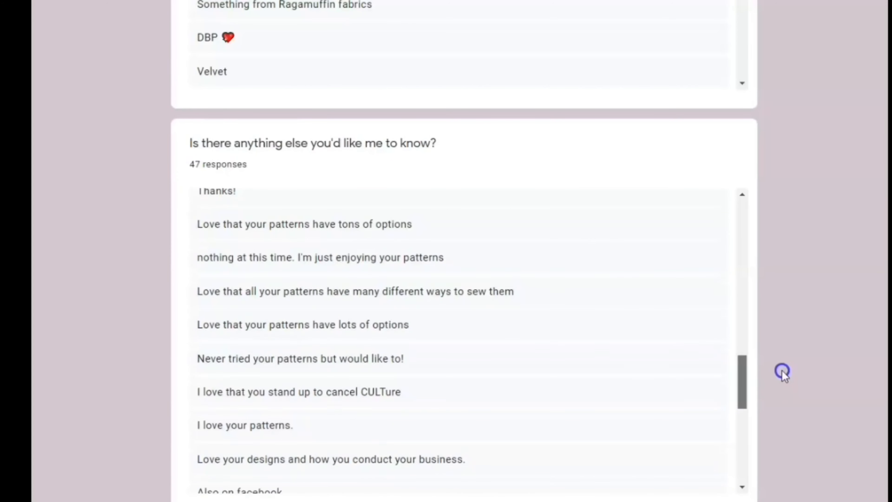
scroll(down, 3)
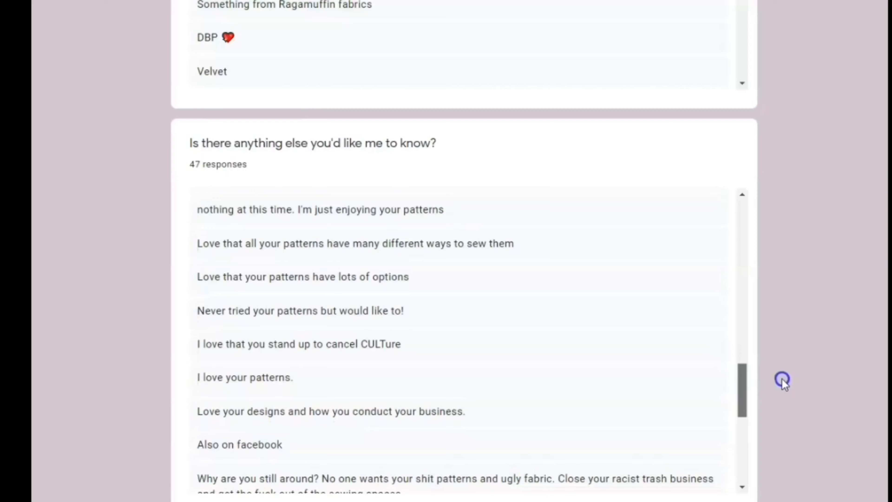
Step: Read the later supportive comments after the hostile one and highlight a comment's text
scroll(down, 3)
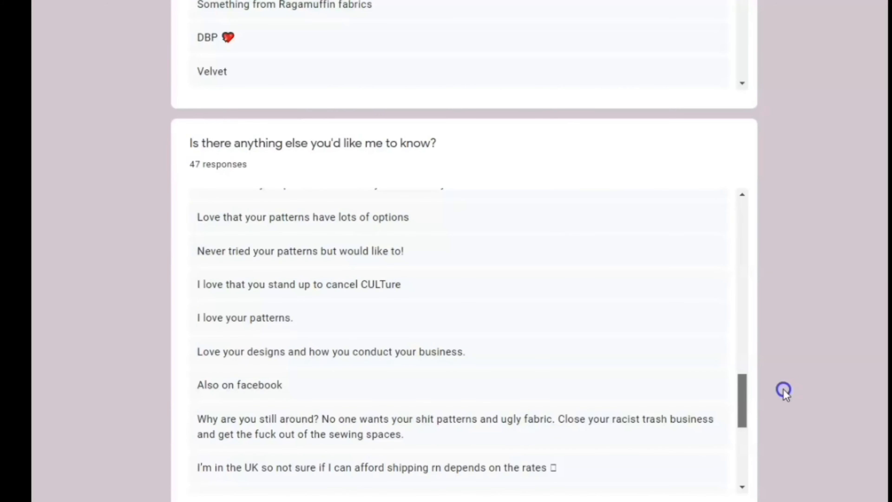
scroll(down, 3)
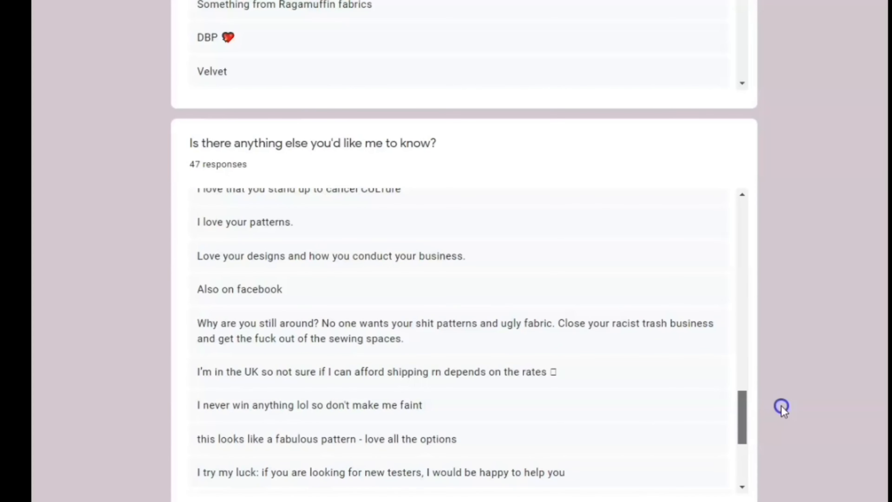
scroll(down, 3)
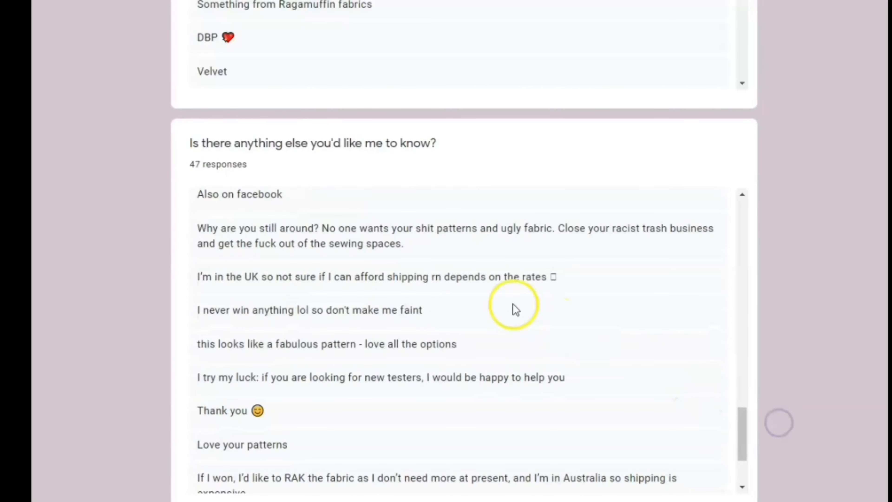
drag(198, 228, 398, 244)
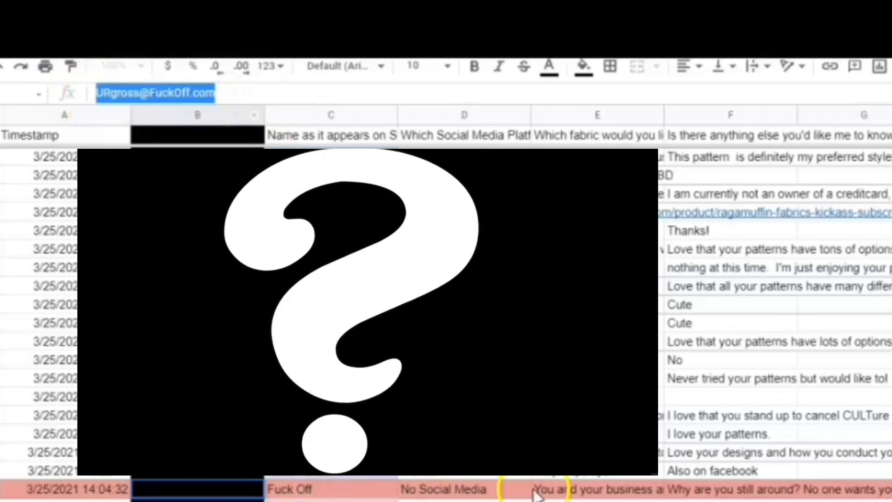
Step: Select cells in the red 3/25/2021 14:04:32 row to reveal the full hostile comment
click(596, 488)
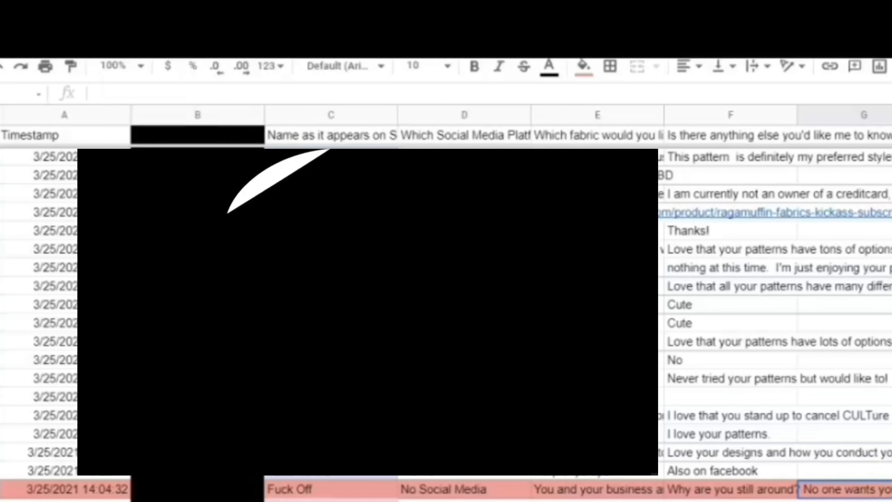
click(729, 490)
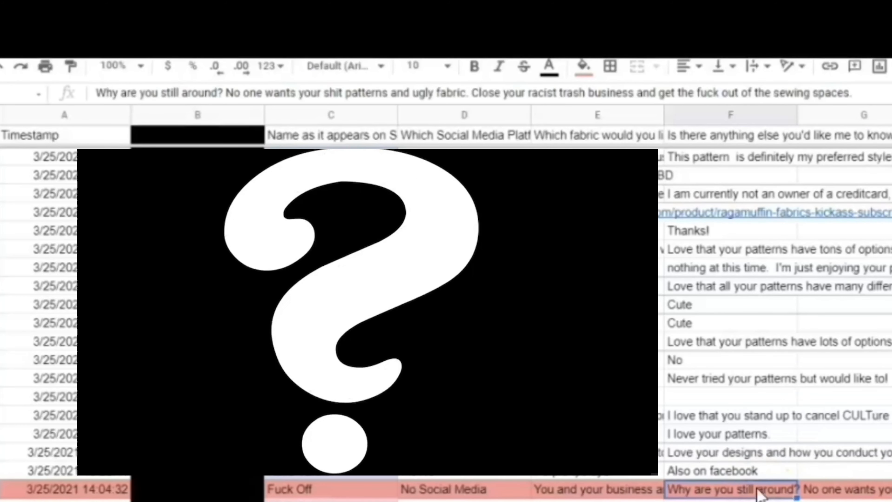